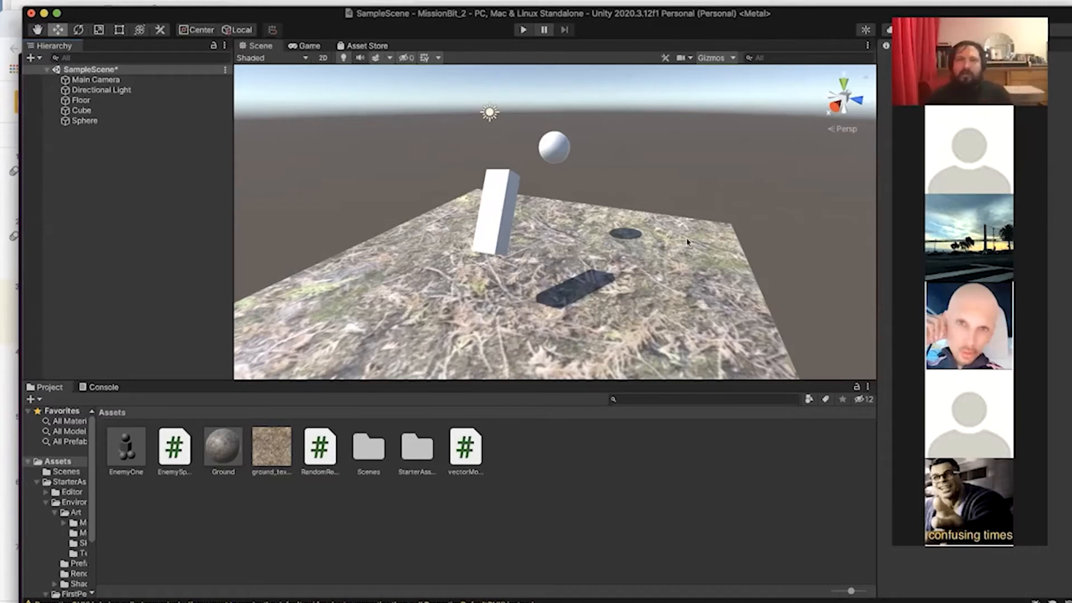
mouse_move(498, 192)
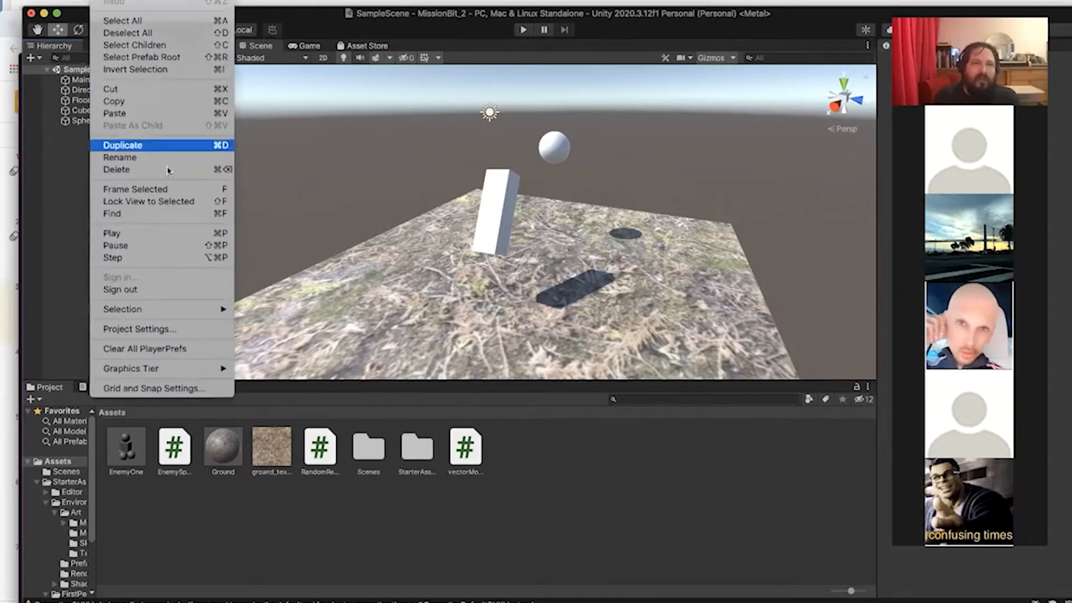
mouse_move(140, 329)
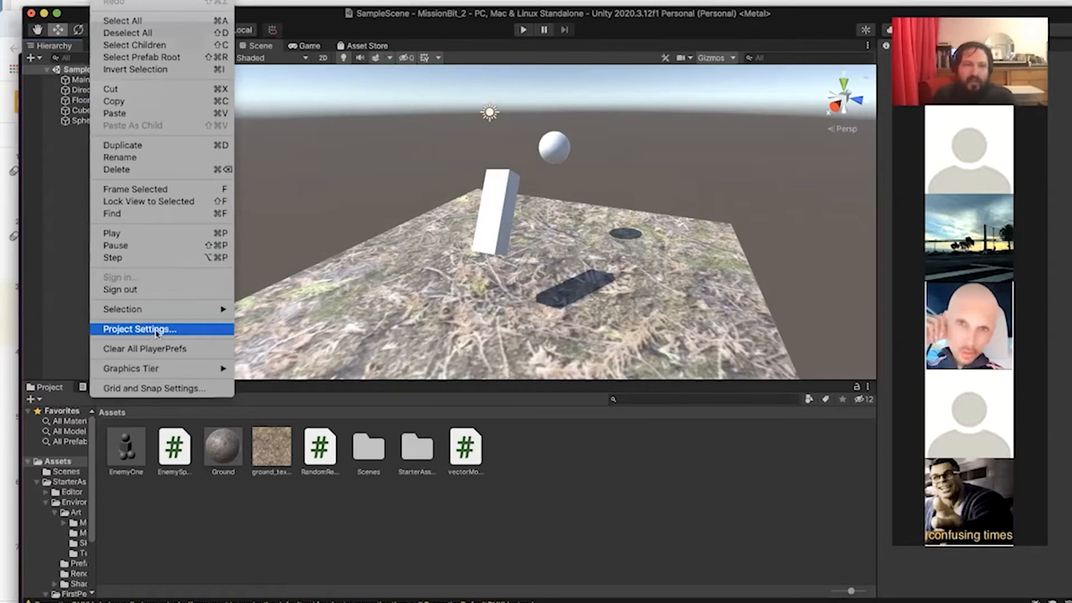
Open Project Settings on the Player page and collapse its Other Settings group
left_click(139, 329)
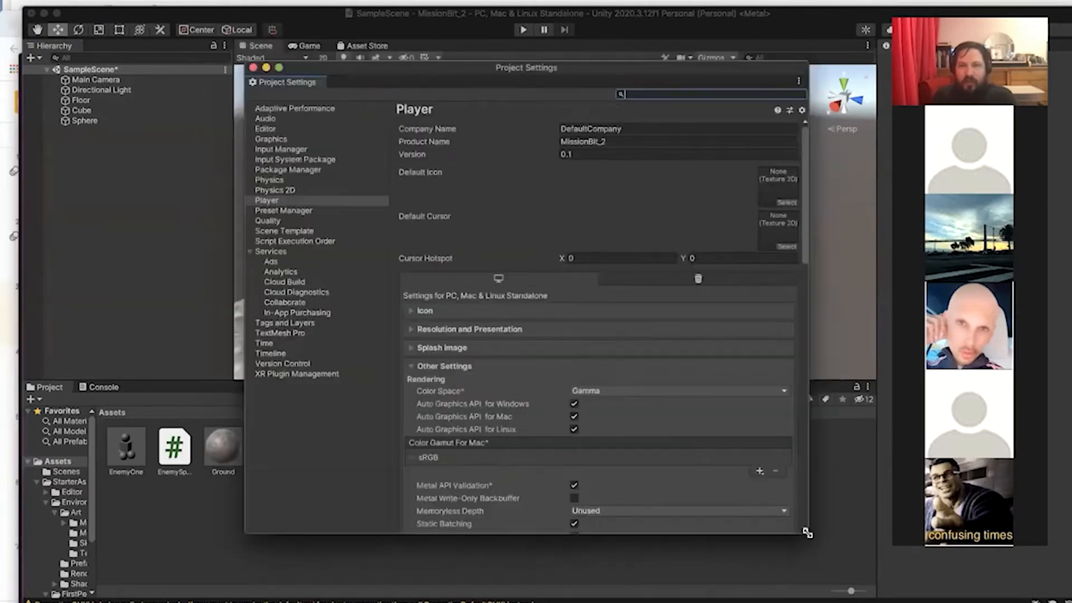
mouse_move(271, 109)
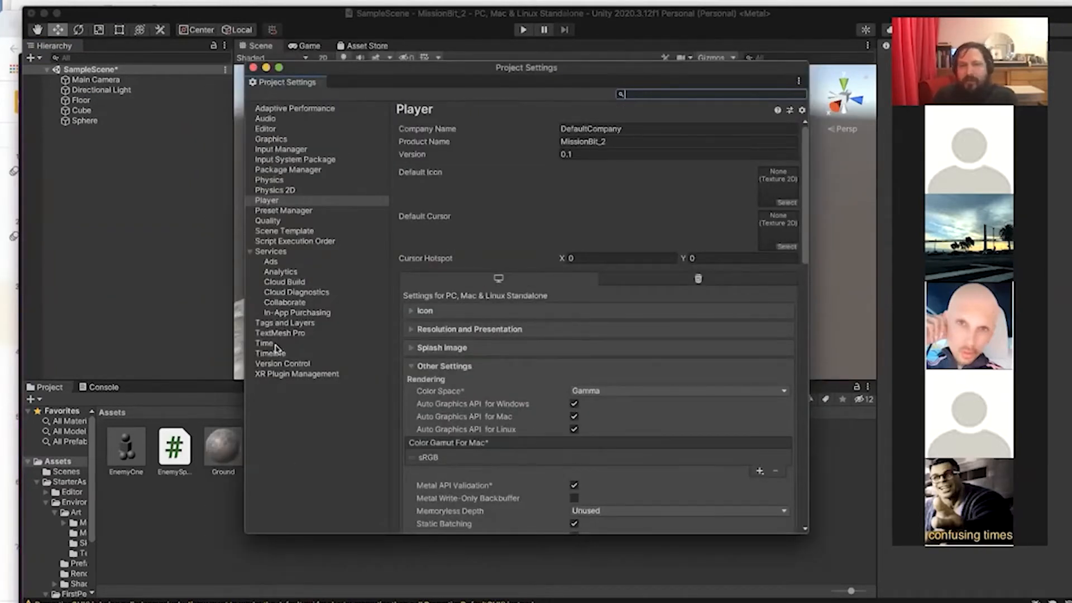
left_click(267, 200)
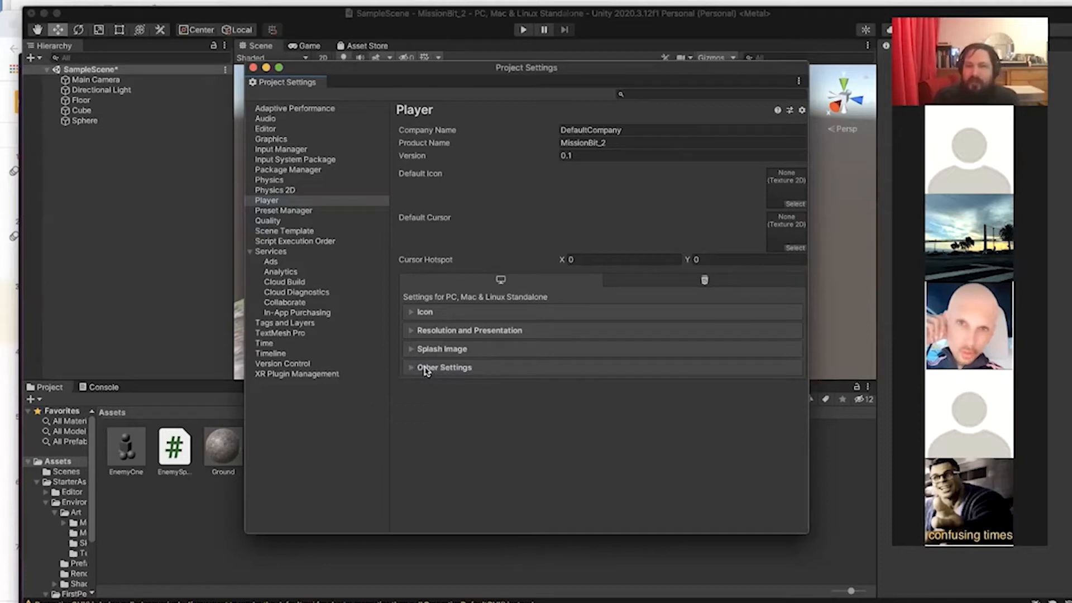
Expand Other Settings and scroll down to the Configuration options and Active Input Handling
left_click(444, 367)
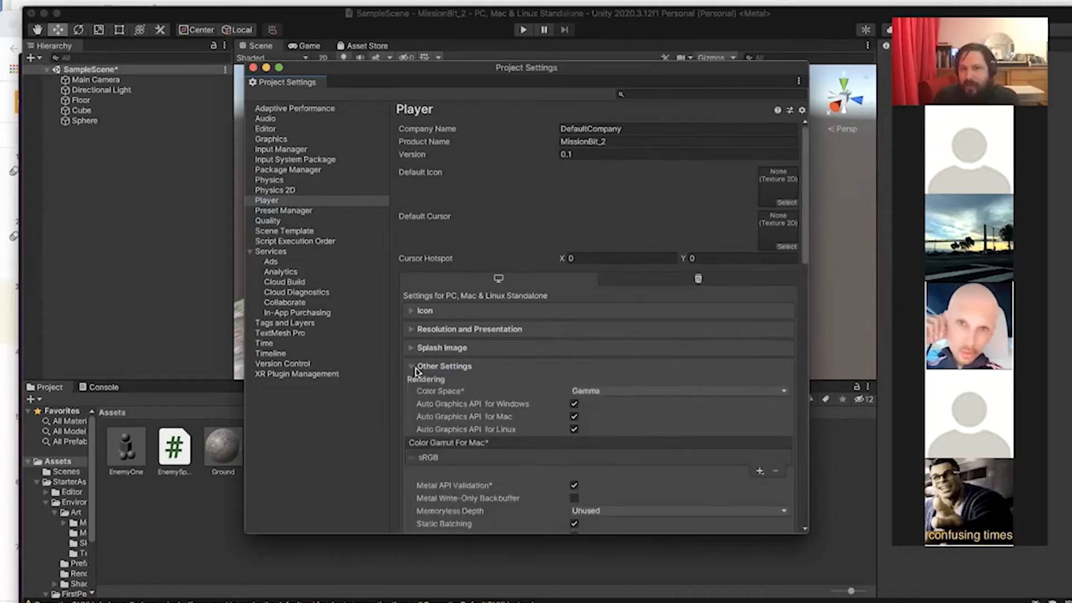
scroll("down", 3)
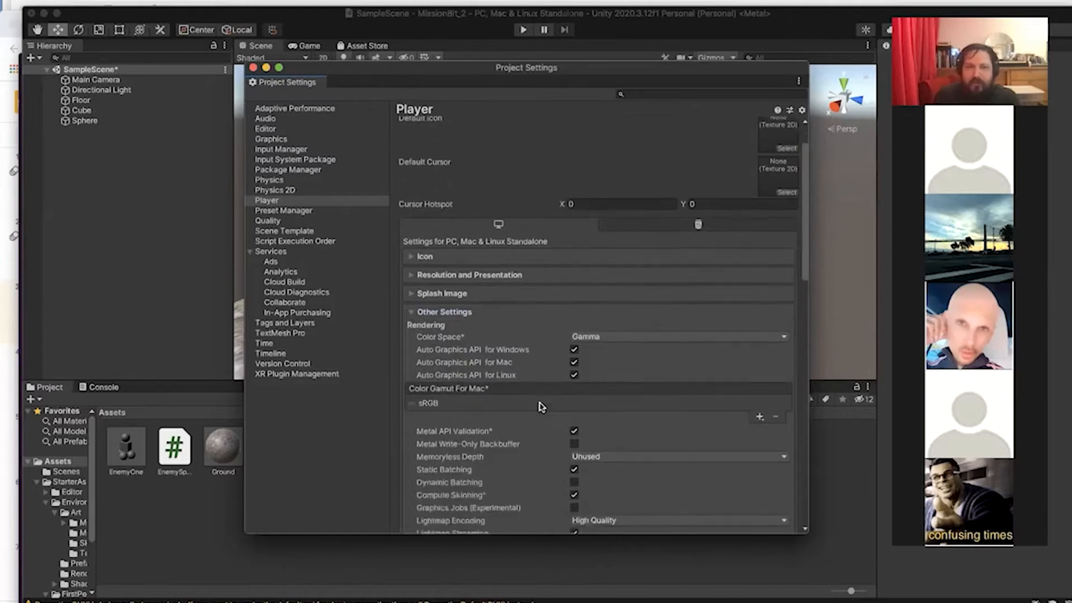
scroll("down", 3)
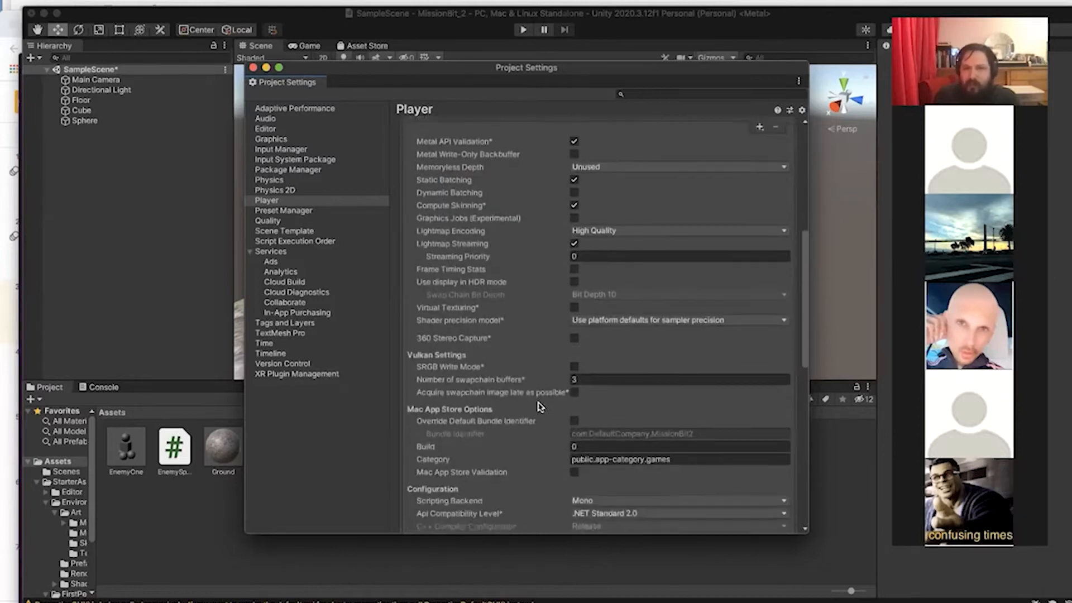
scroll("down", 3)
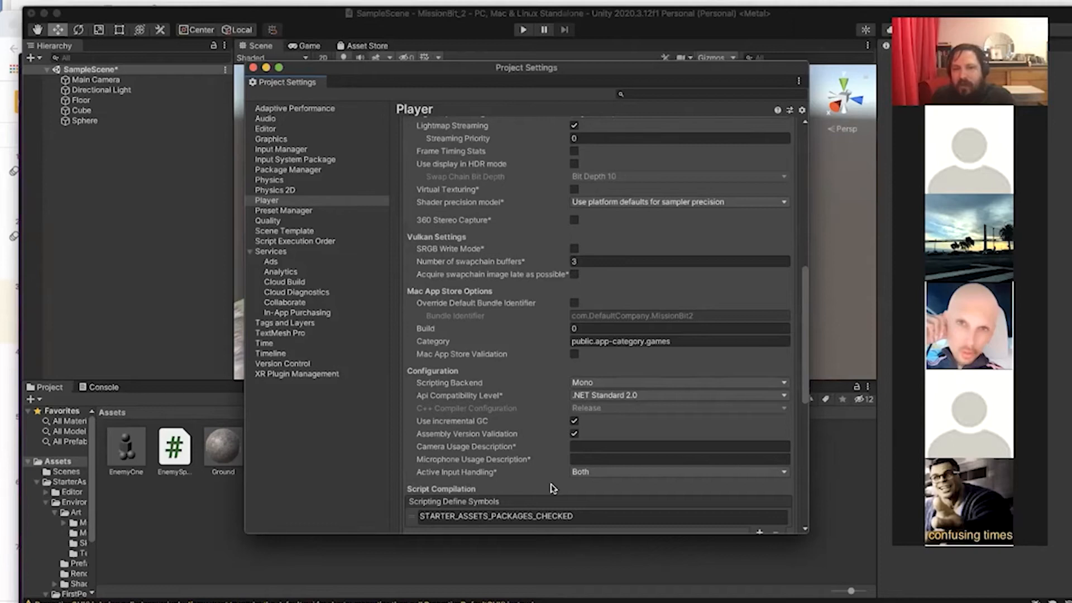
mouse_move(761, 487)
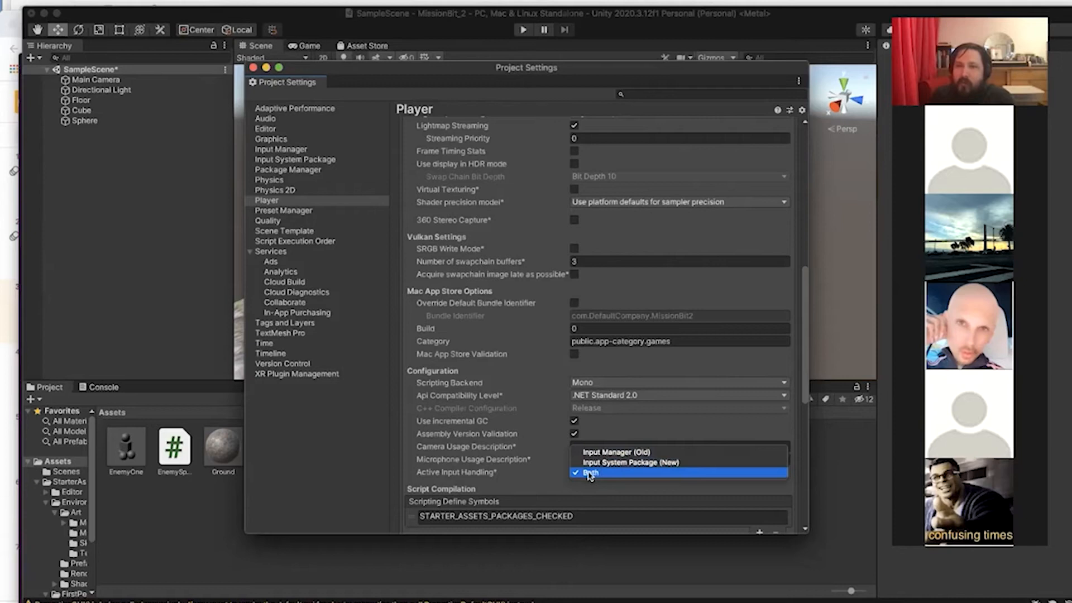
mouse_move(629, 463)
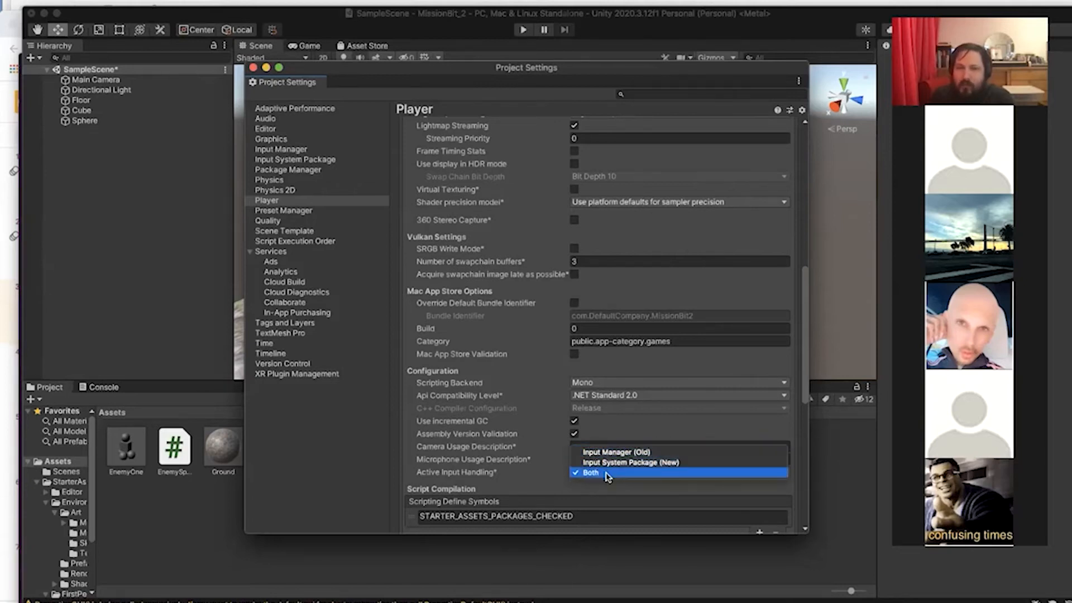
Select Both for Active Input Handling, then reopen the dropdown and confirm Both again
left_click(591, 473)
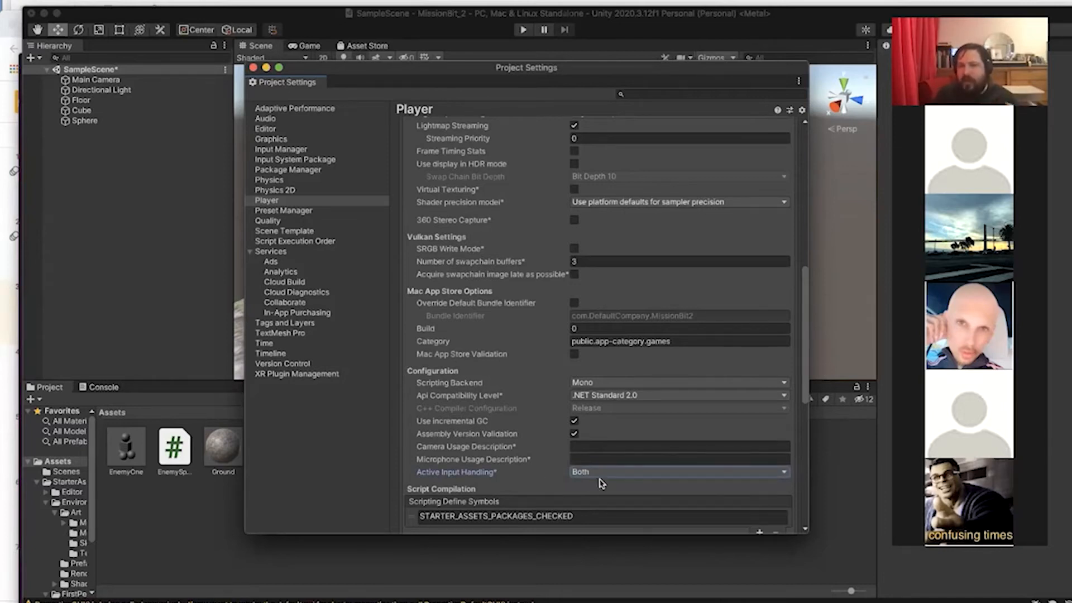
left_click(678, 472)
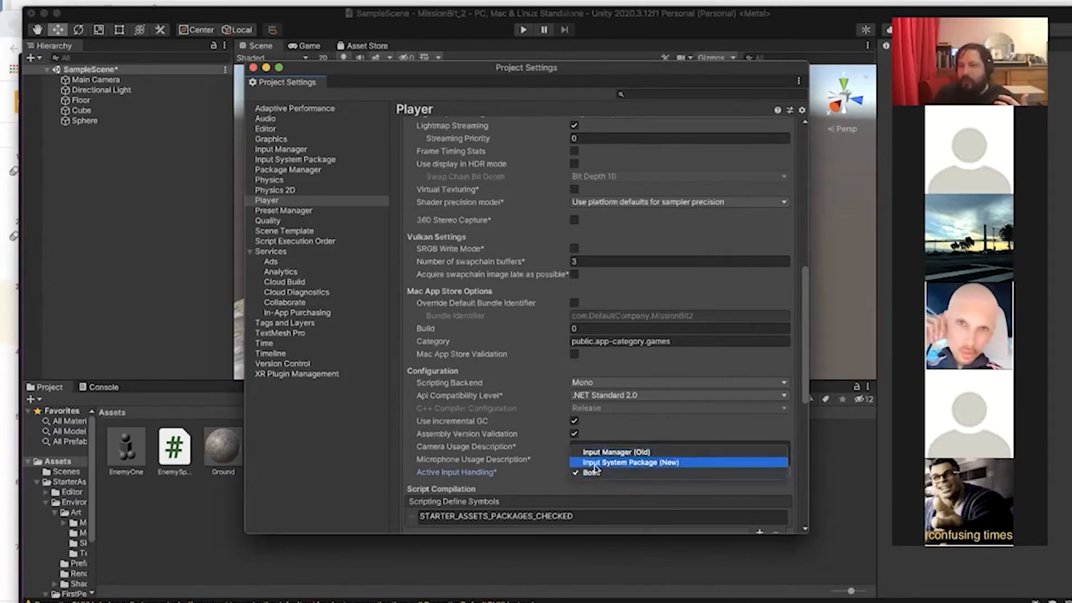
left_click(592, 473)
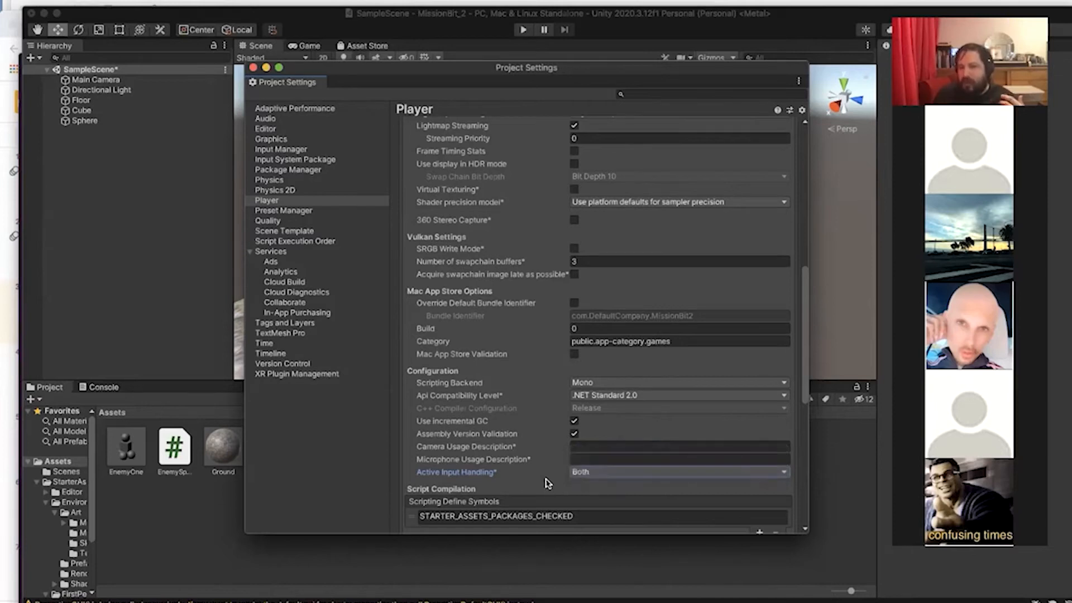
mouse_move(639, 482)
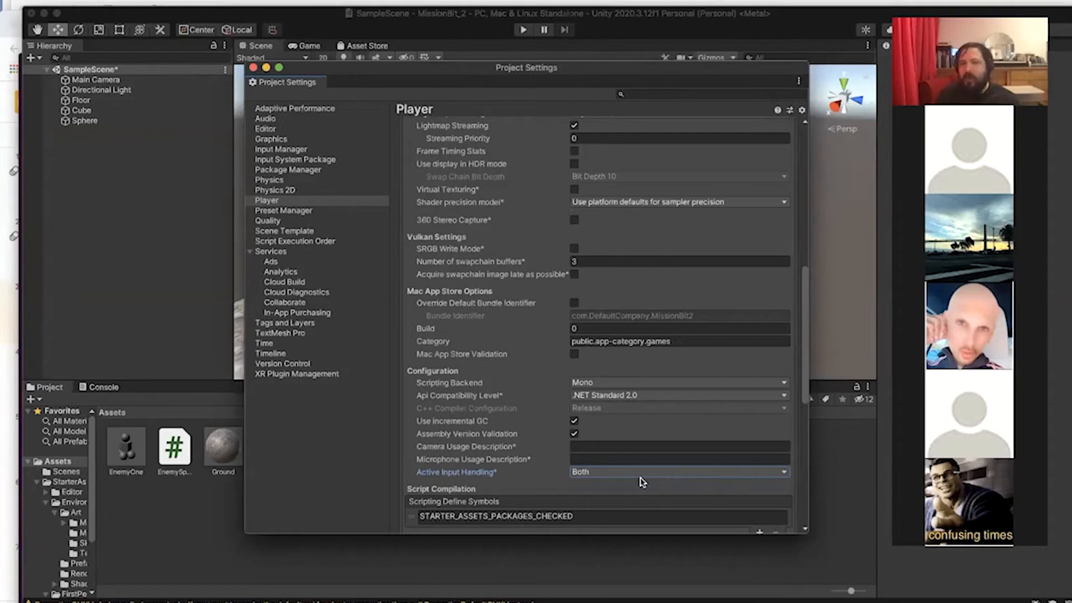
mouse_move(481, 462)
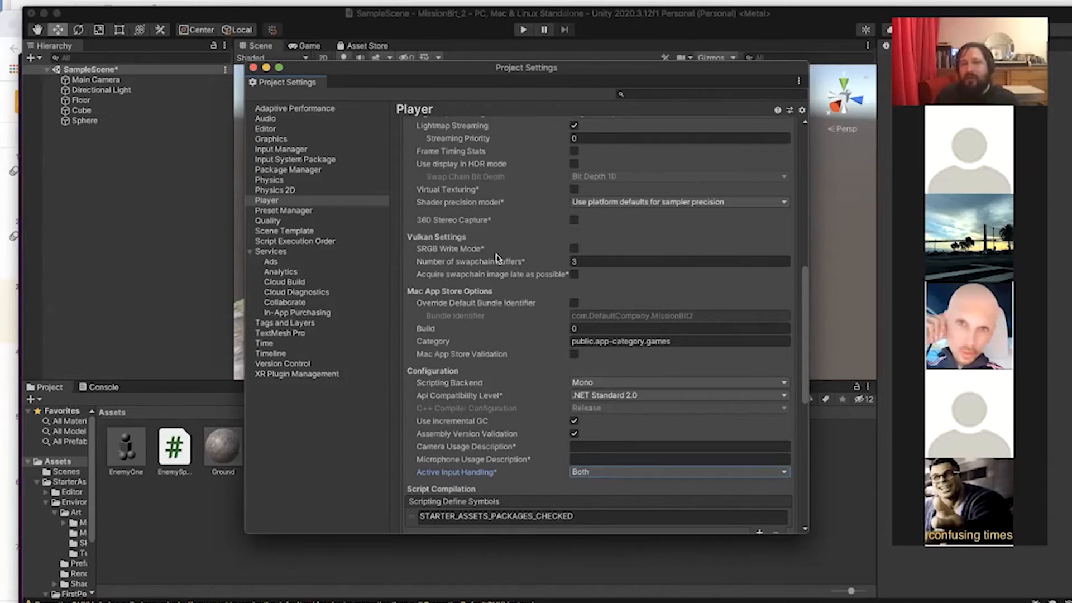
mouse_move(497, 465)
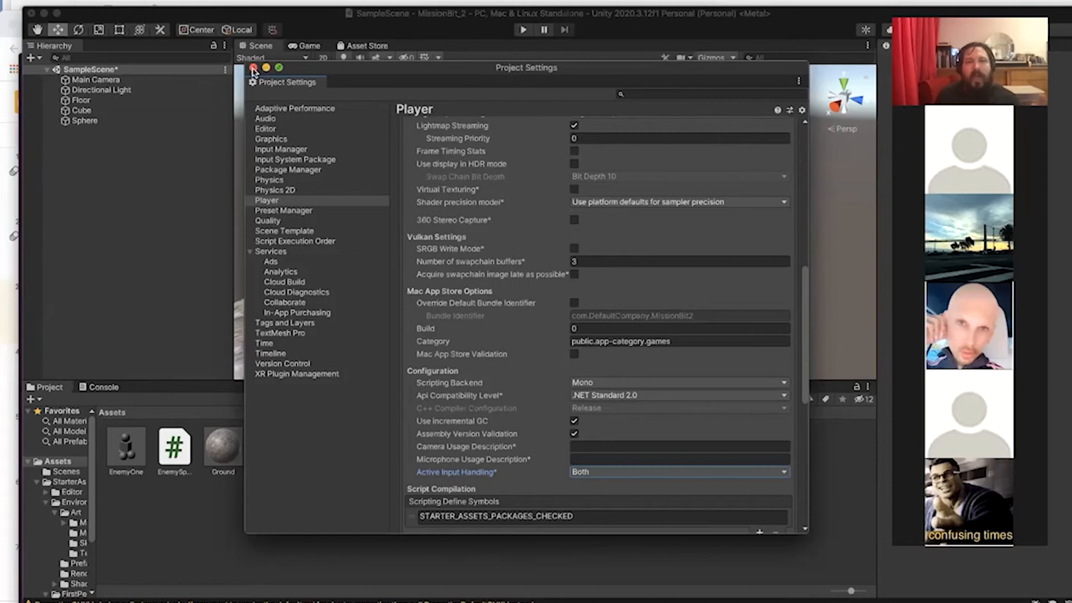
Close Project Settings and bring up the Input System 1.0.2 Input settings manual page
left_click(253, 67)
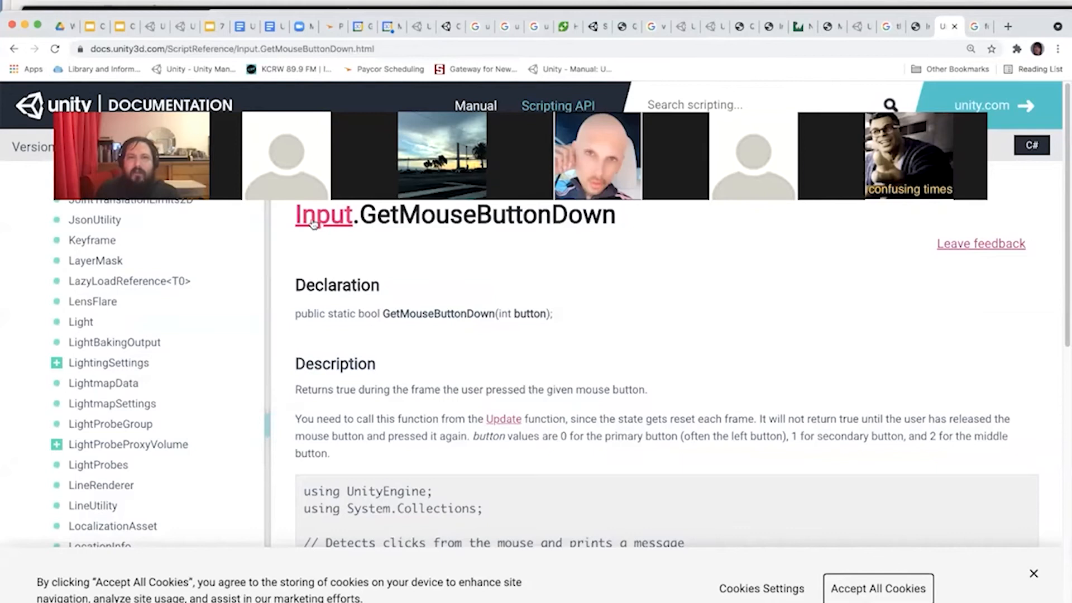
scroll("down", 3)
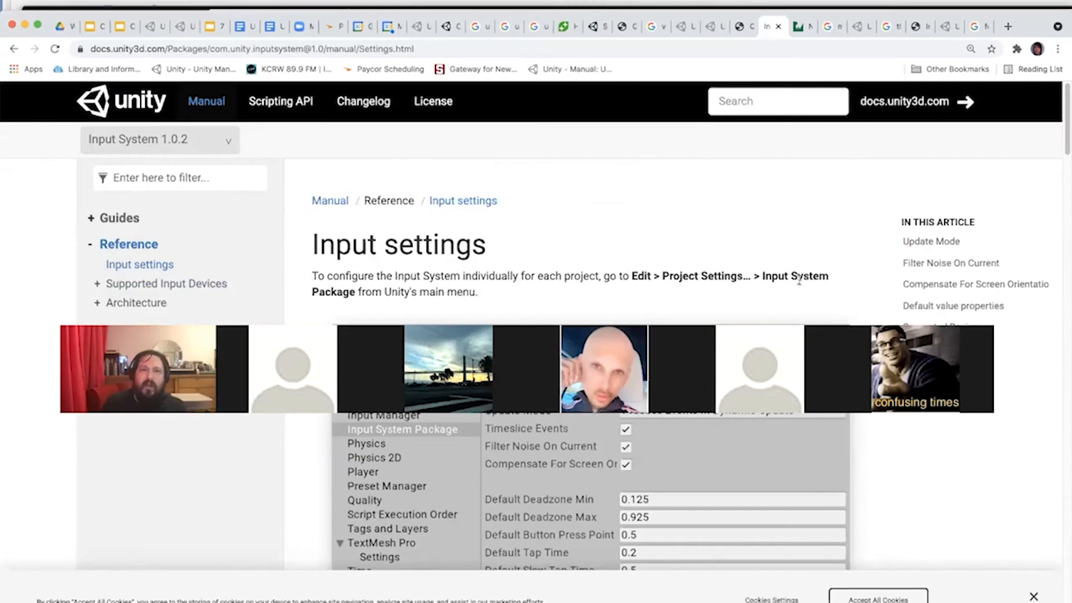
mouse_move(860, 450)
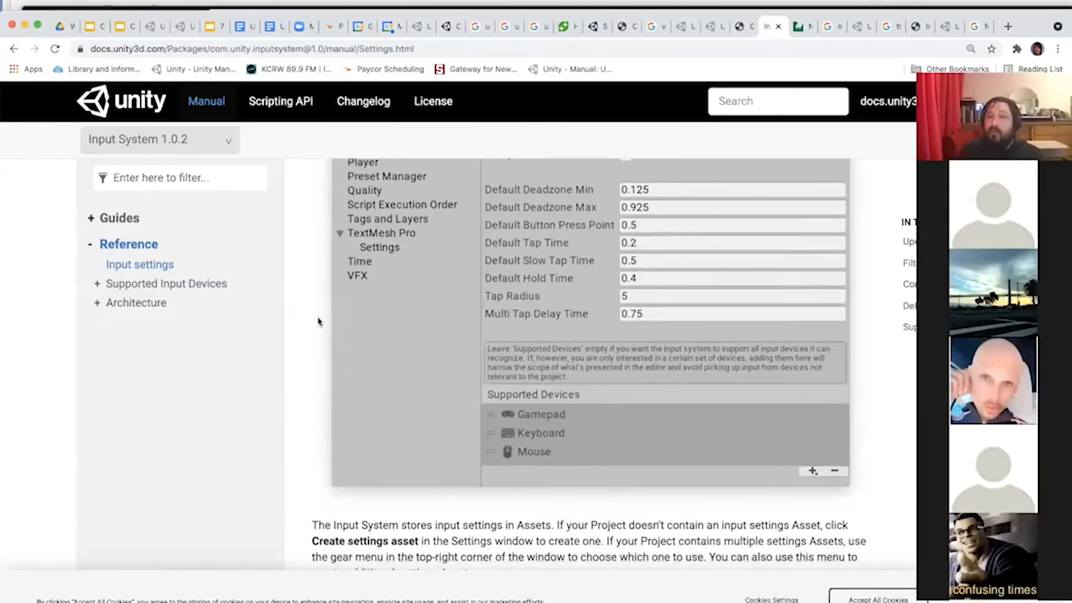
Scroll the Input settings page past Update Mode down to Compensate For Screen Orientation
scroll("down", 3)
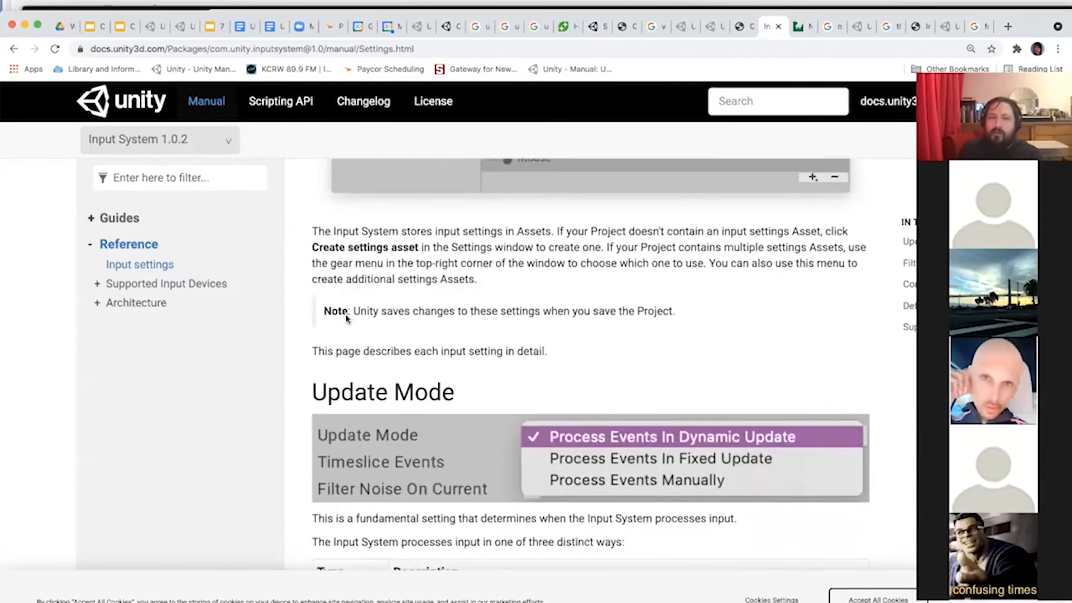
scroll("down", 3)
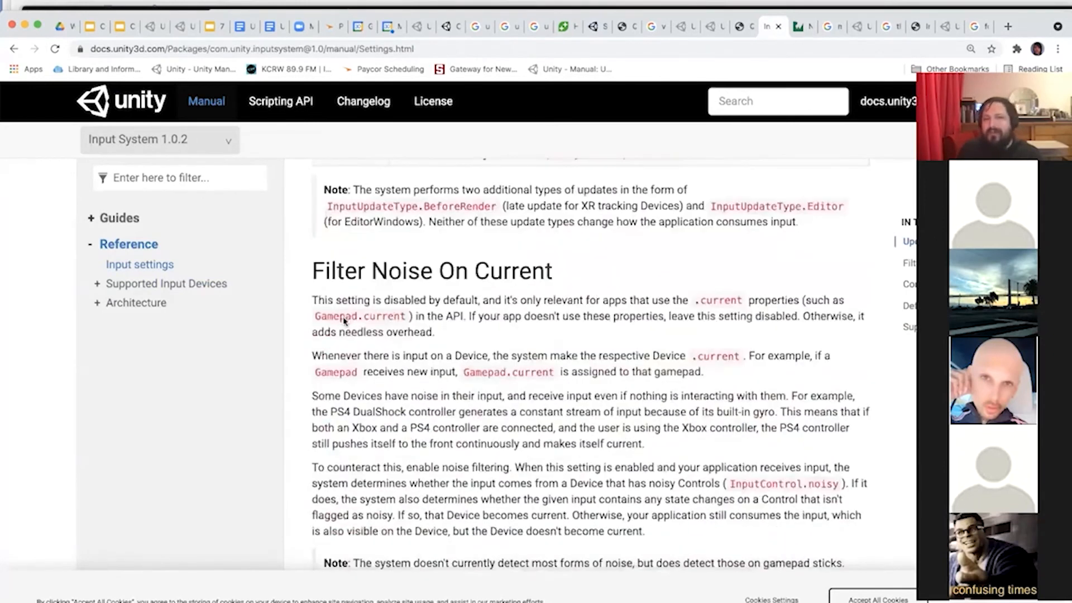
scroll("down", 3)
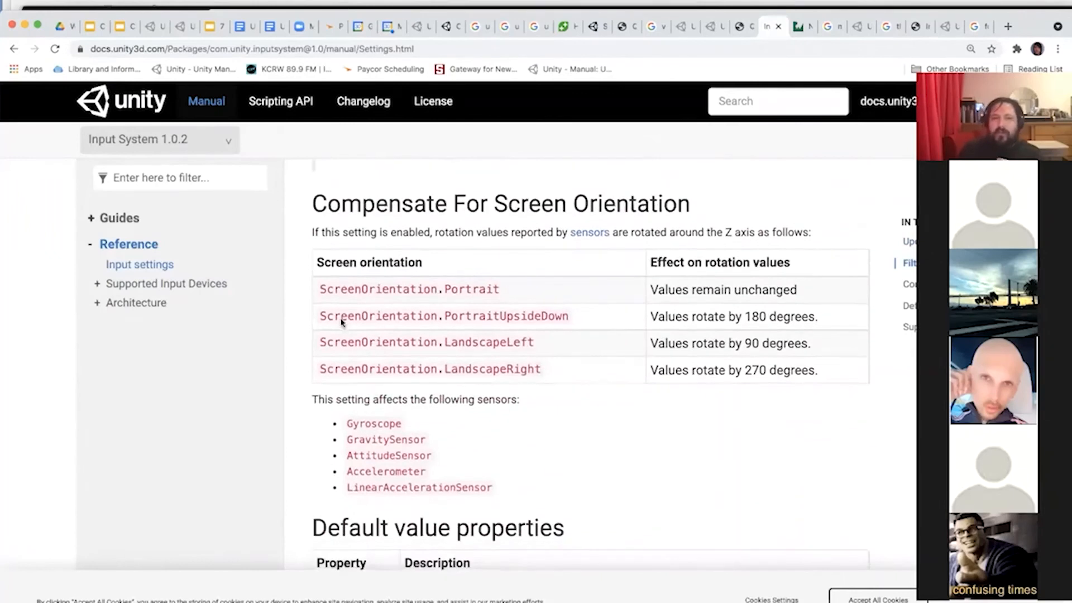